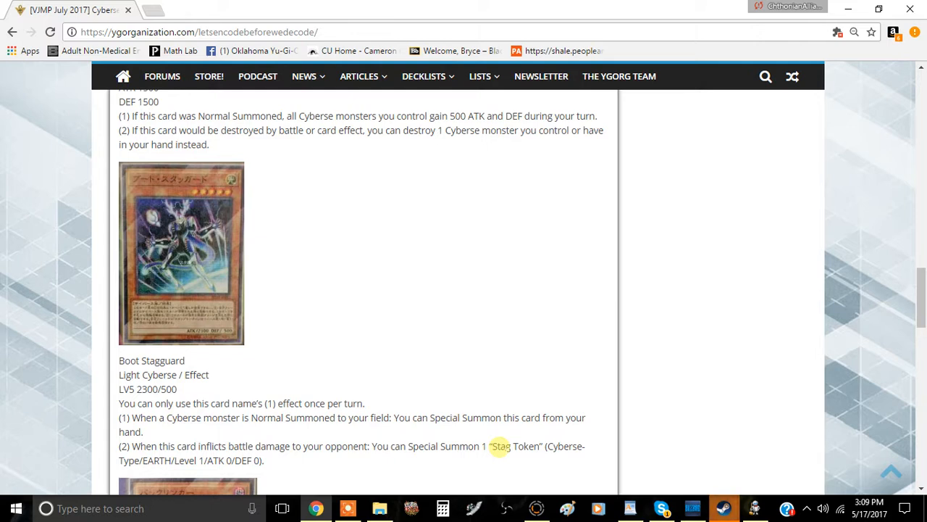
pyautogui.moveTo(476, 420)
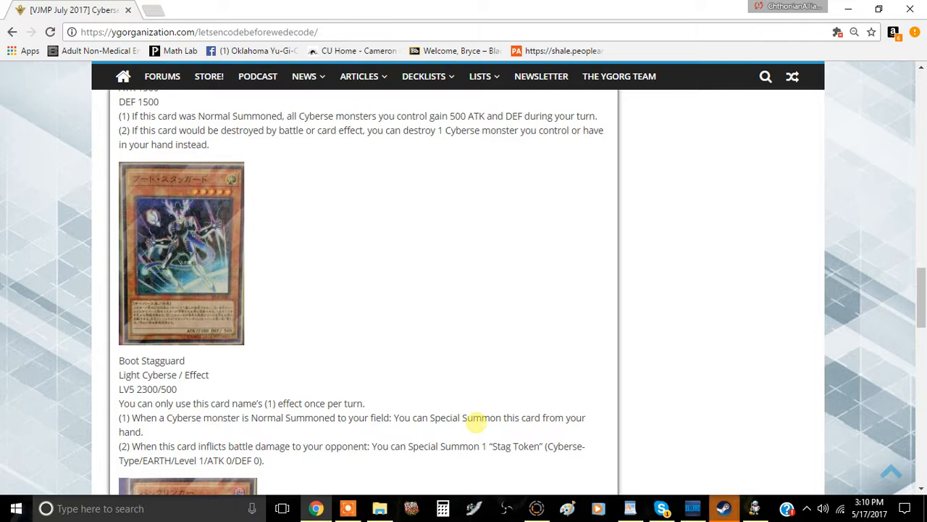